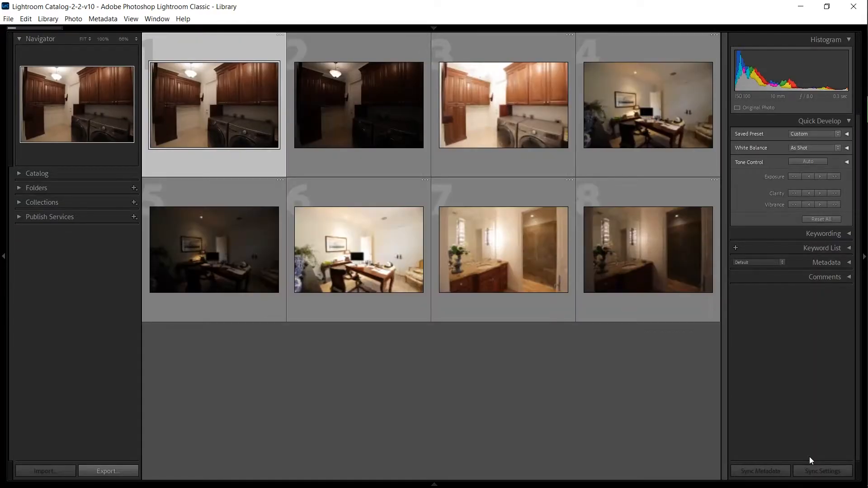
# - Auto-stack the 27 selected bracketed photos by capture time into nine stacks of three
pyautogui.scroll(-3)
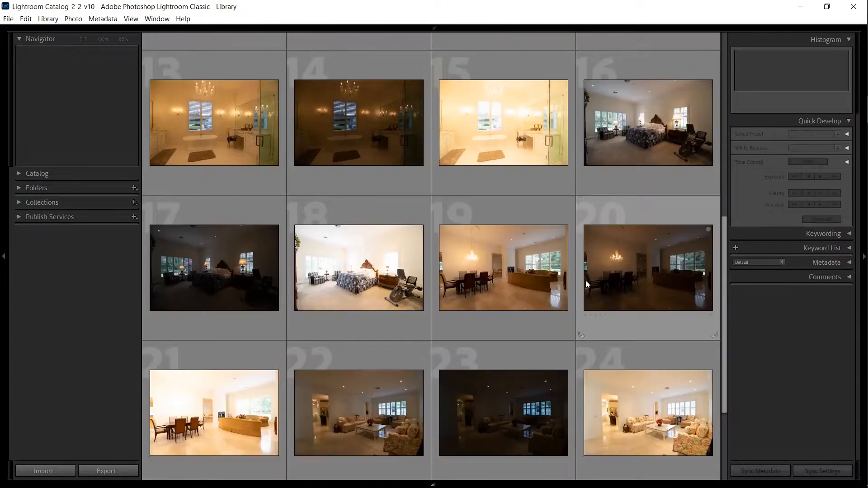
pyautogui.scroll(-3)
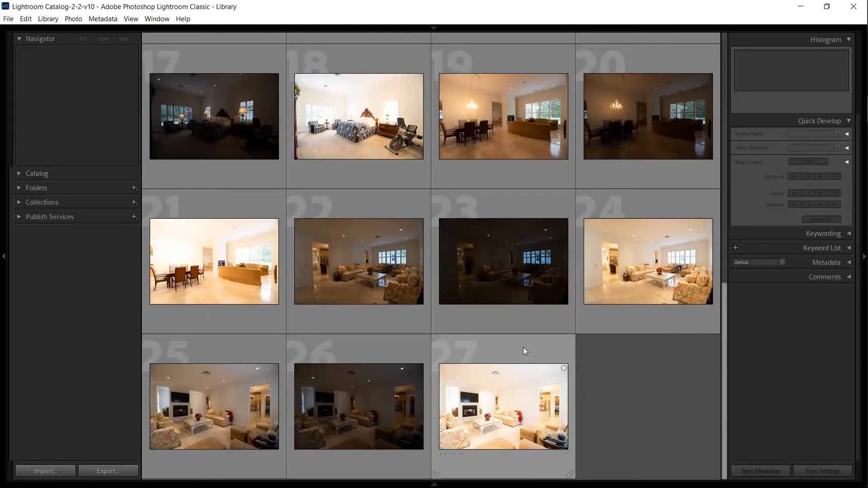
pyautogui.click(502, 406)
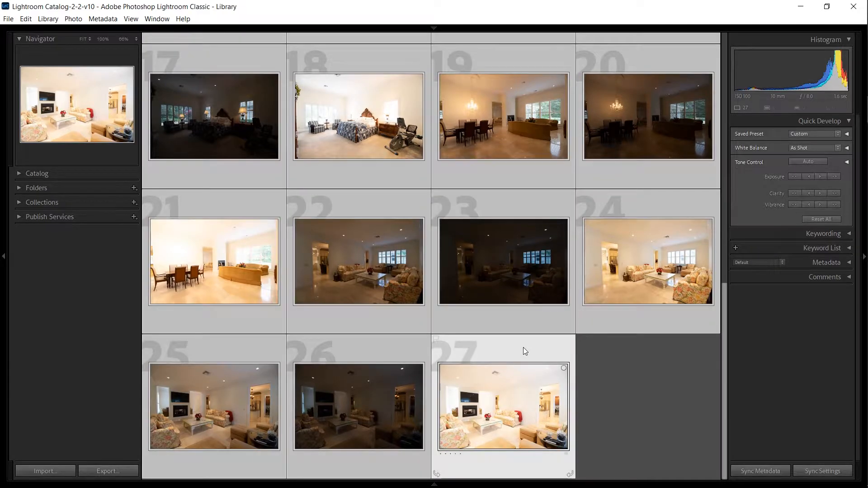
pyautogui.rightClick(503, 407)
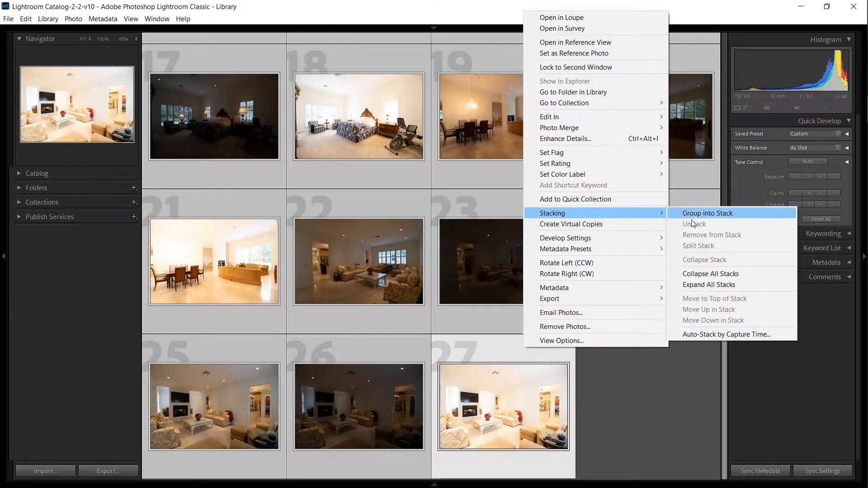
pyautogui.moveTo(749, 334)
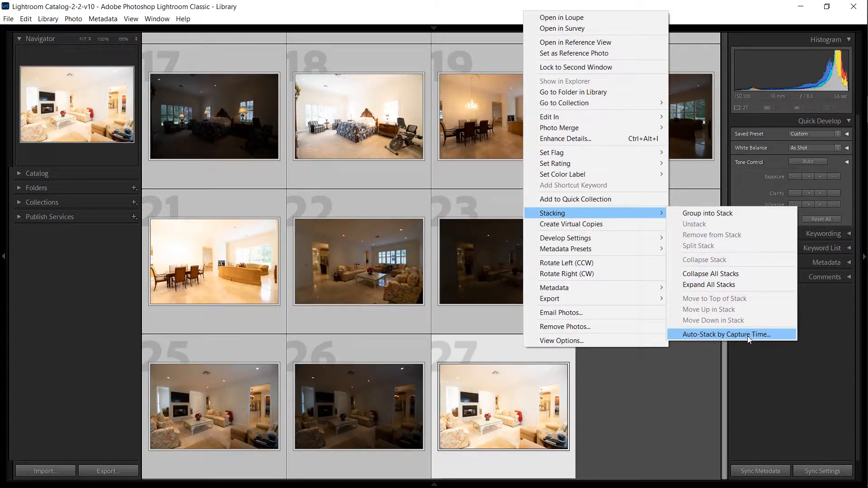
pyautogui.click(727, 334)
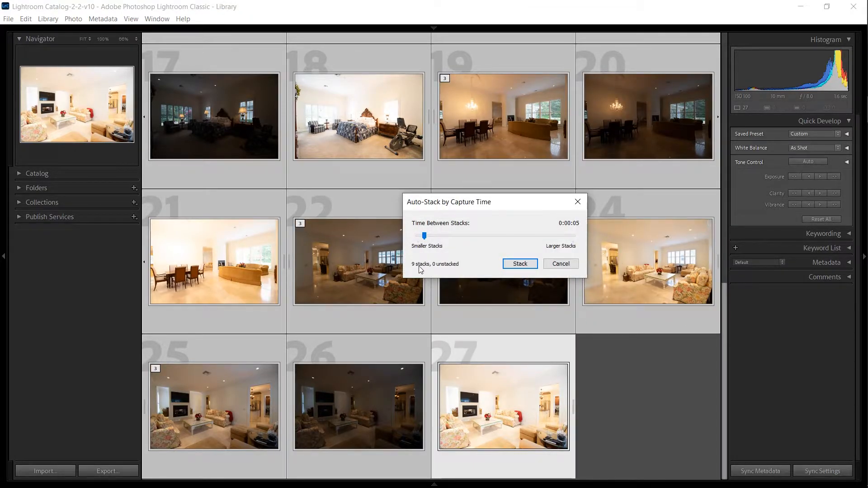
pyautogui.click(519, 263)
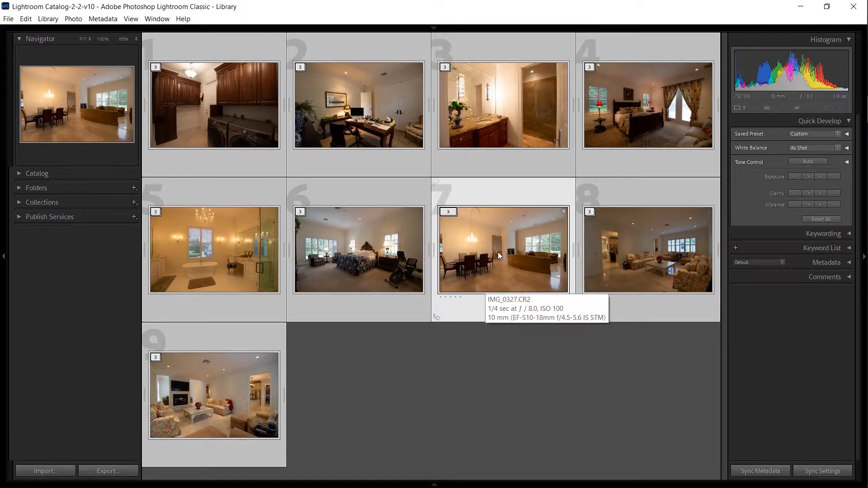
# - Run headless Photo Merge > HDR (Ctrl+Shift+H) on all nine selected stacks
pyautogui.press('ctrl+shift+h')
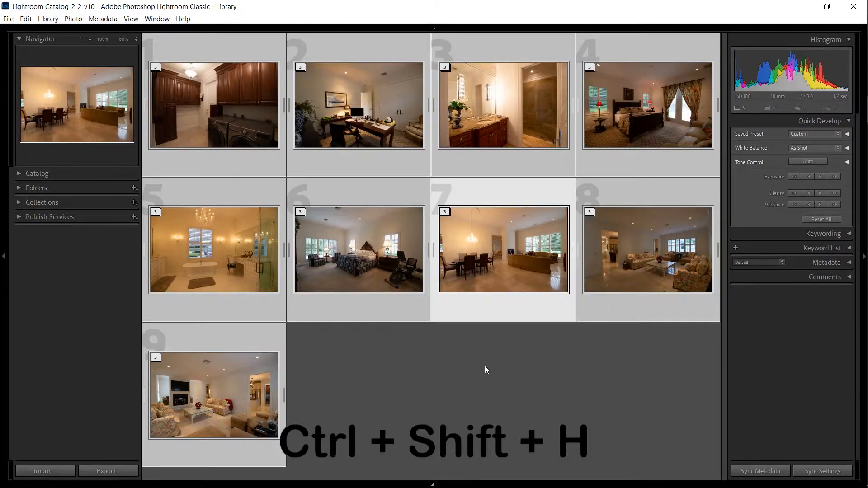
pyautogui.press('ctrl+shift+h')
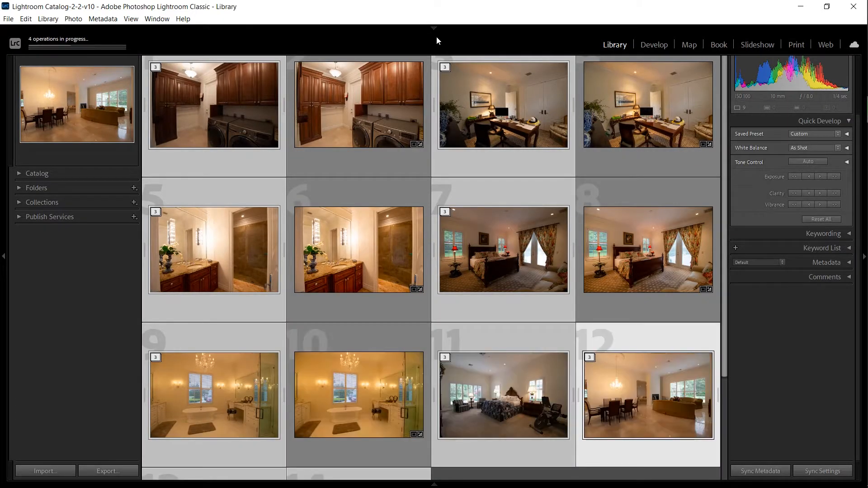
pyautogui.scroll(-3)
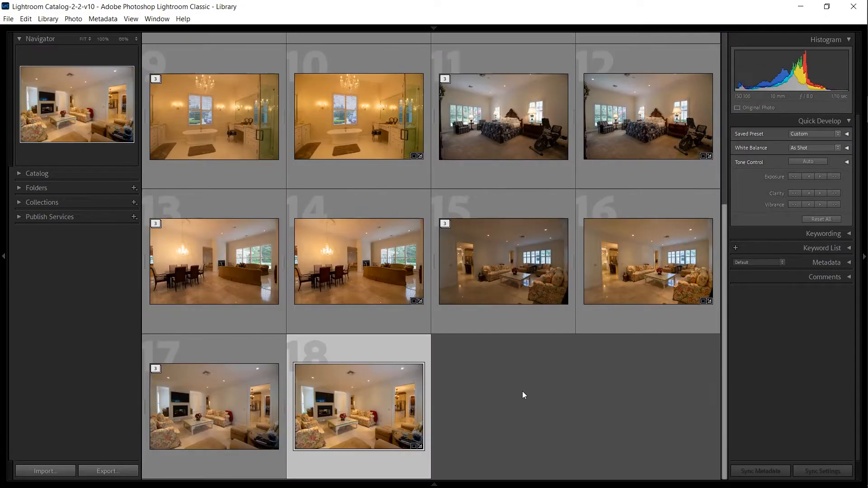
pyautogui.scroll(-3)
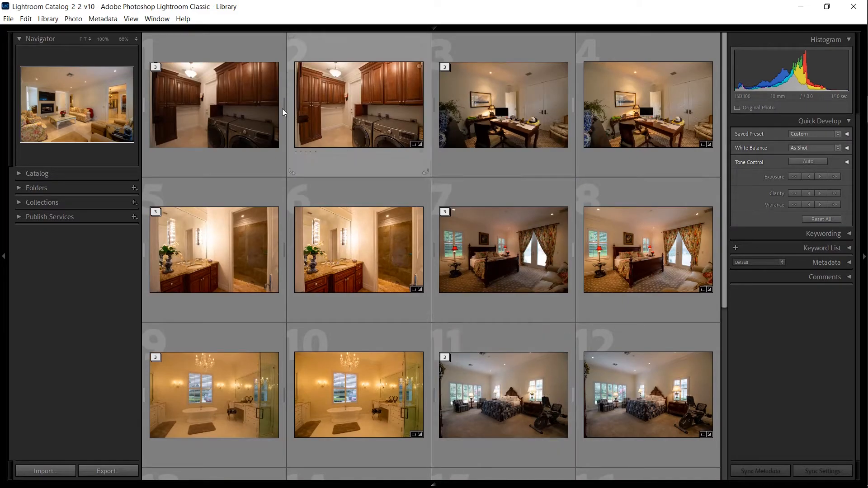
pyautogui.click(130, 18)
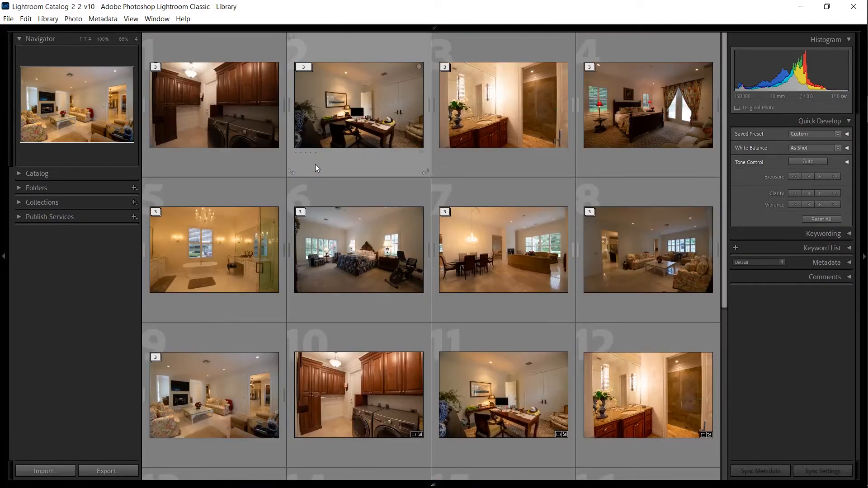
# - Give the nine merged HDR images a one-star rating
pyautogui.scroll(-3)
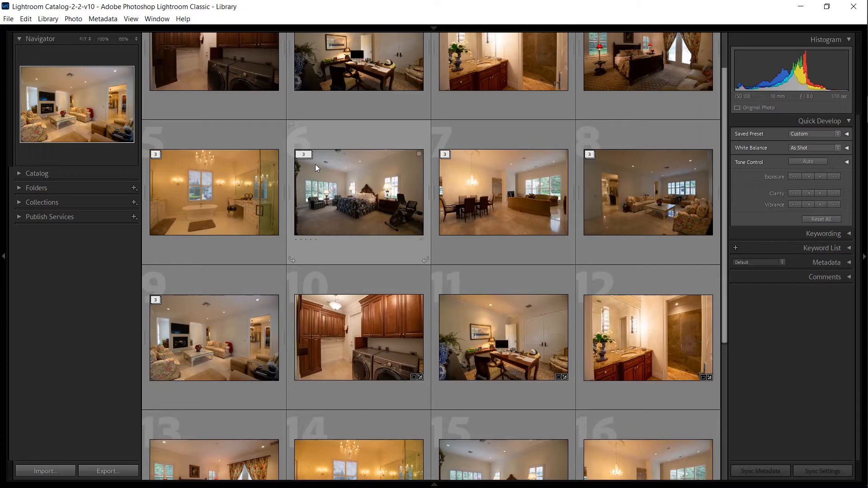
pyautogui.click(358, 337)
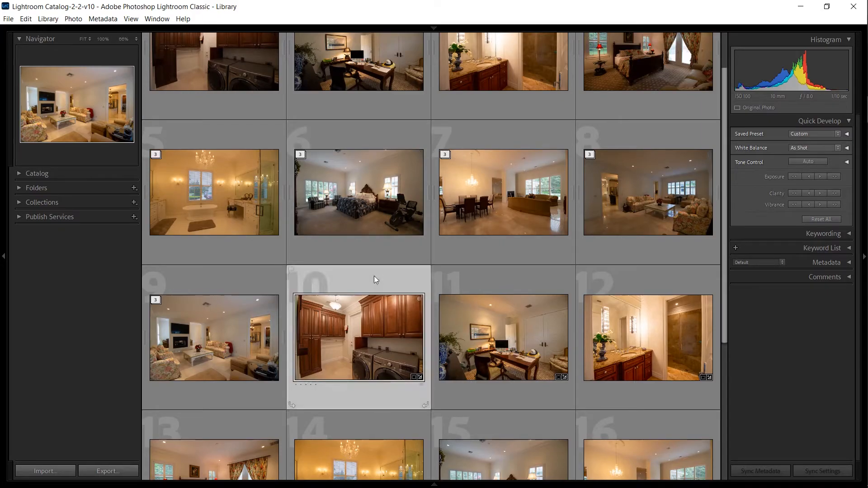
pyautogui.scroll(-3)
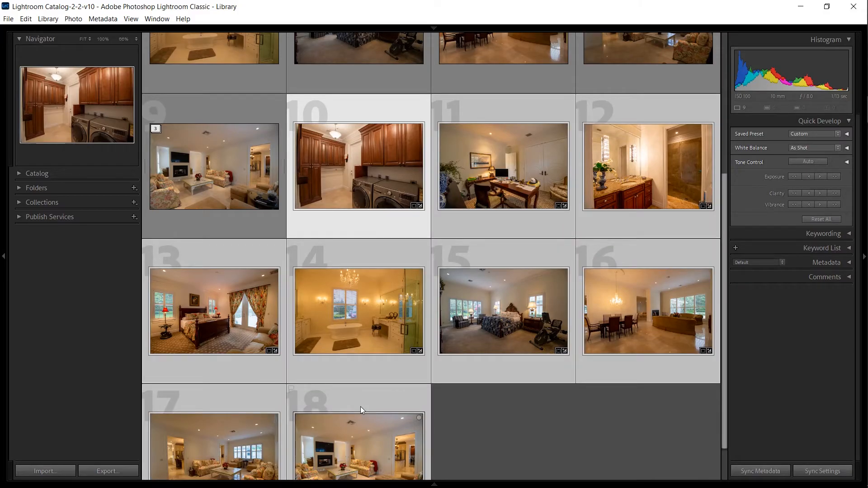
pyautogui.press('1')
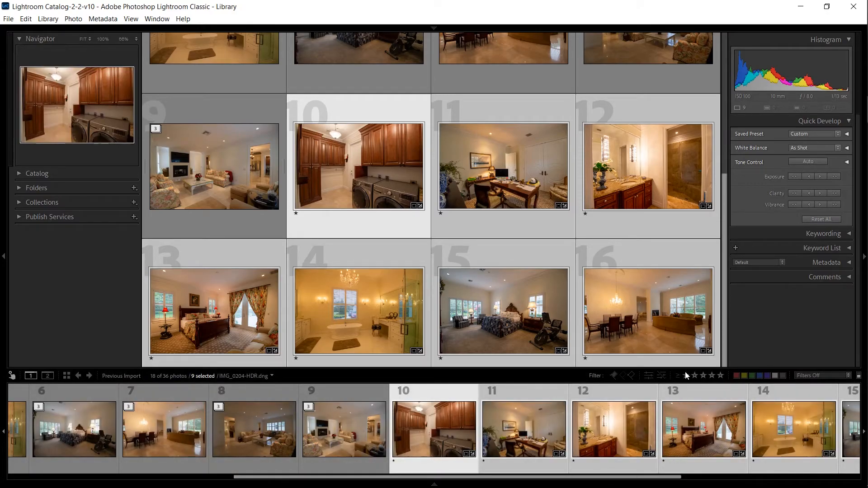
# - Filter the Library grid to One Star and Higher so only the HDR images show
pyautogui.click(686, 377)
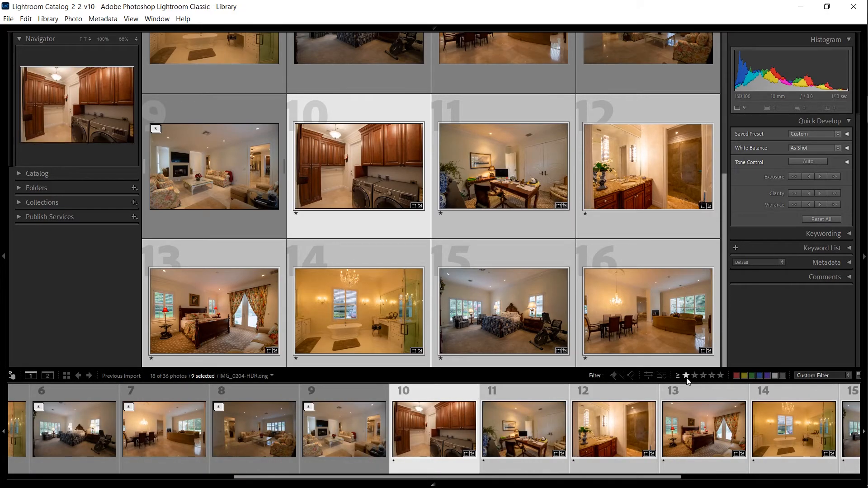
pyautogui.click(687, 376)
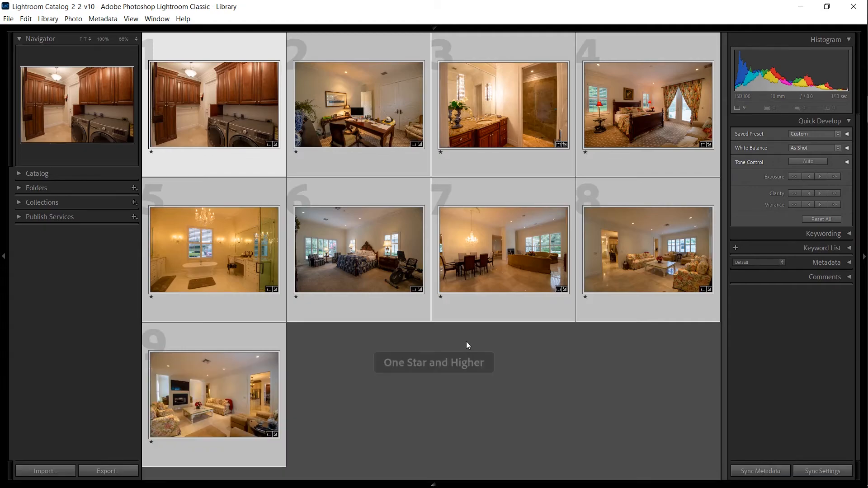